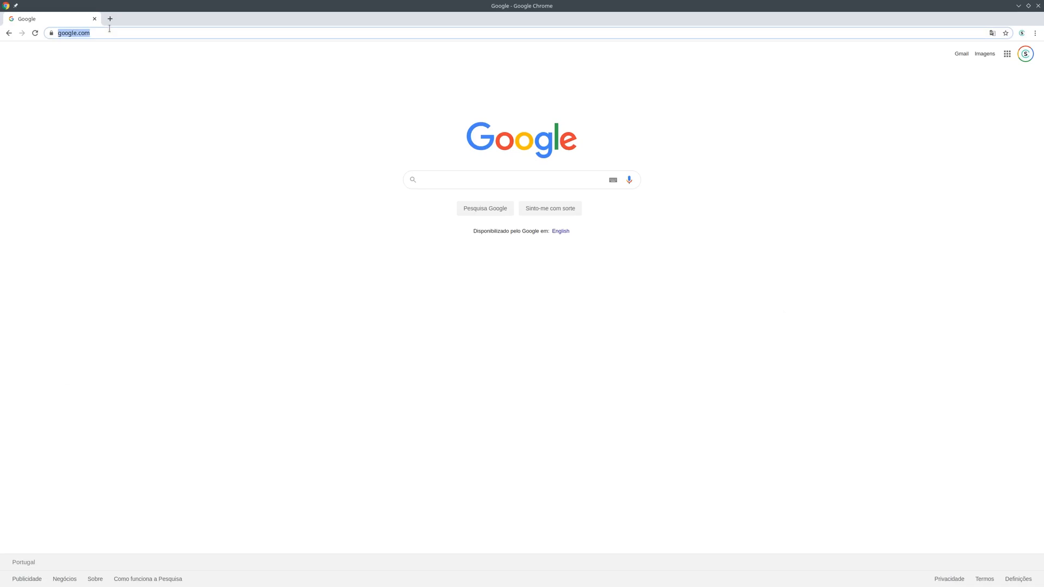
{"action": "type", "text": "https://youtube-simcoder.herokuapp.com/"}
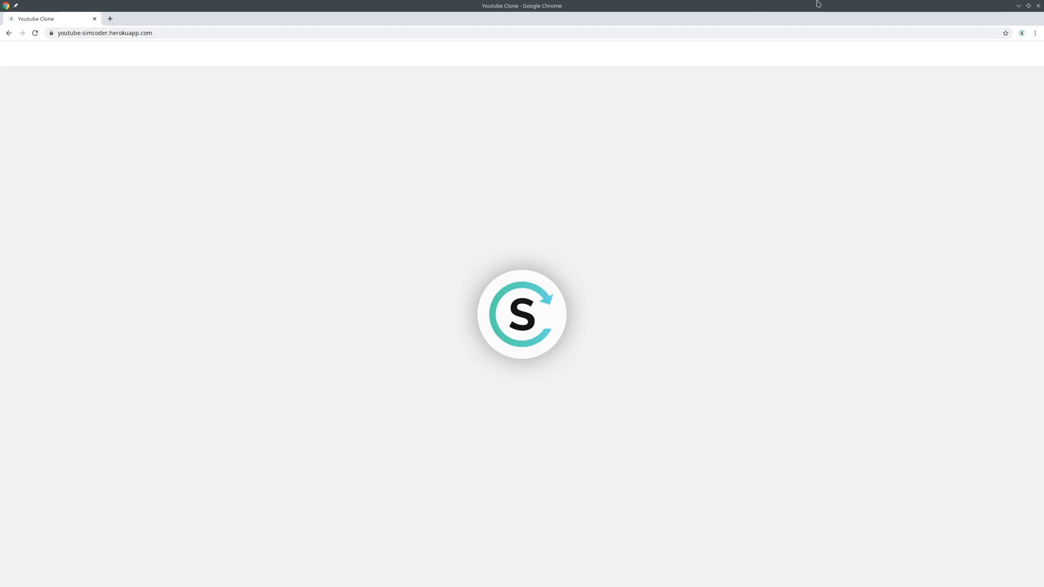
{"action": "mouse_move", "coordinate": [710, 263]}
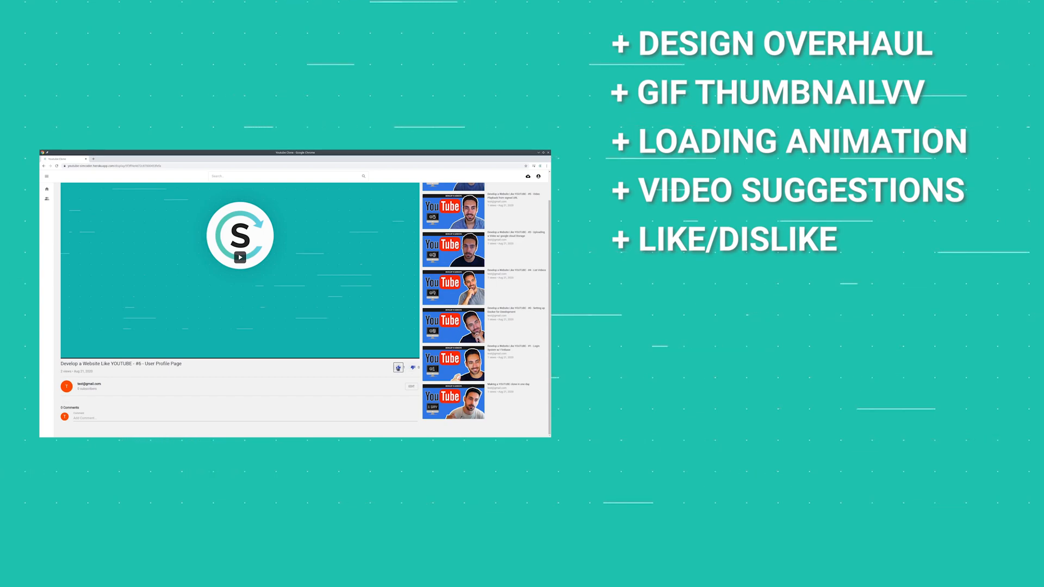
Step: Give the User Profile Page video a thumbs-up like
{"action": "left_click", "coordinate": [399, 367]}
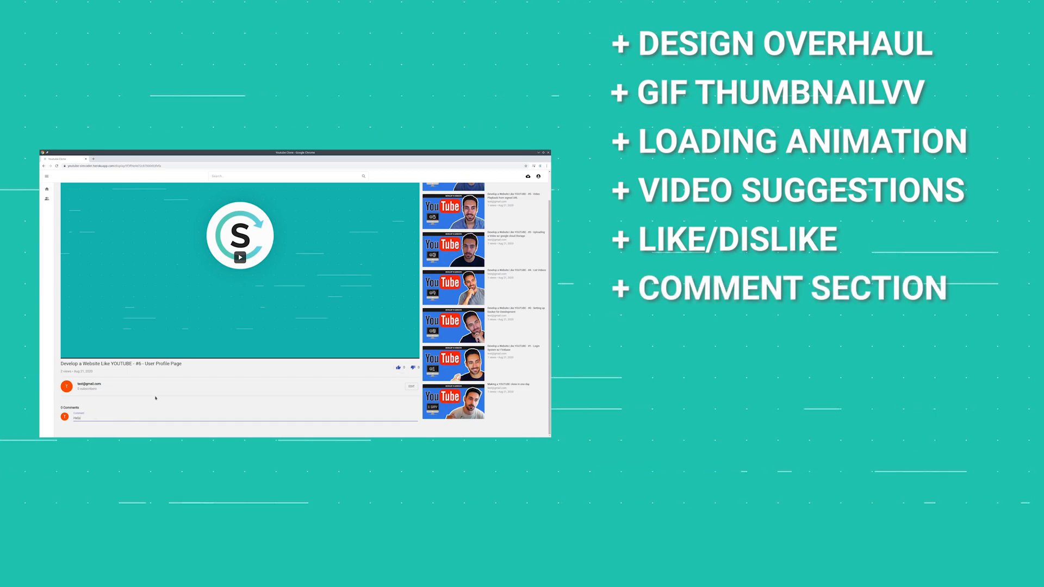
{"action": "type", "text": "g"}
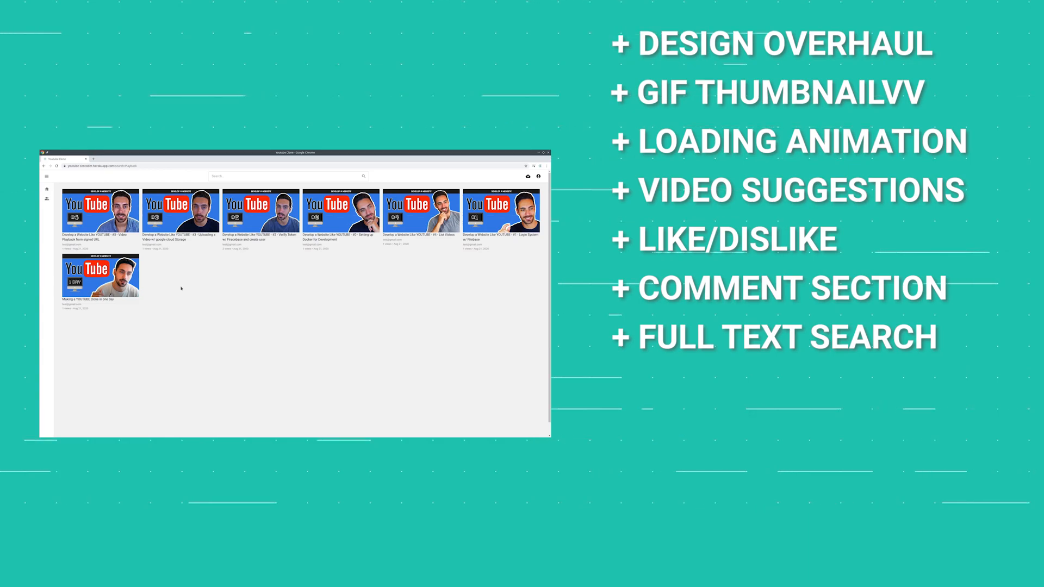
Step: Reach the edit page of the Video Playback from signed URL video and play its preview
{"action": "left_click", "coordinate": [100, 209]}
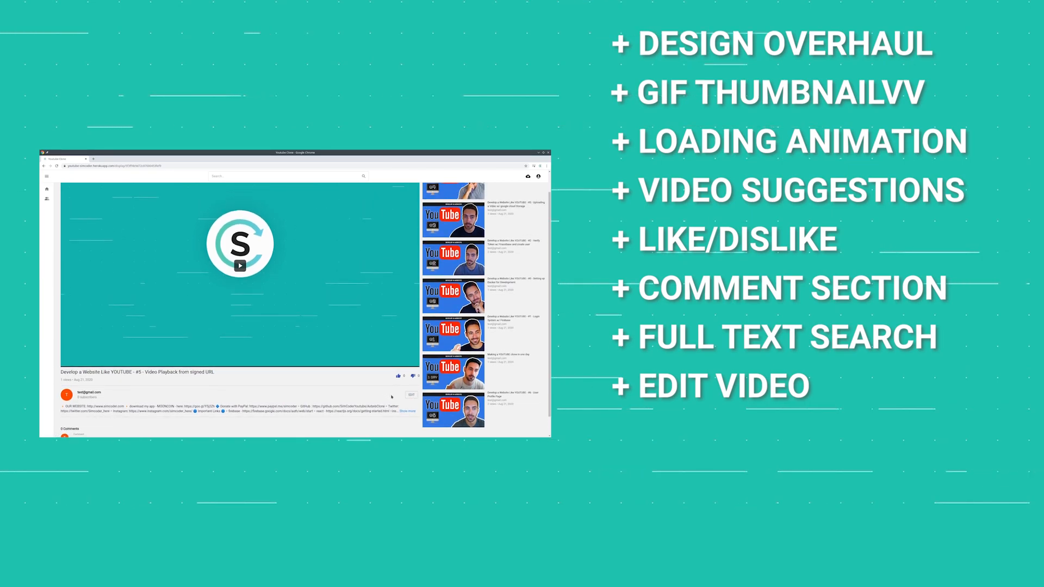
{"action": "left_click", "coordinate": [410, 396]}
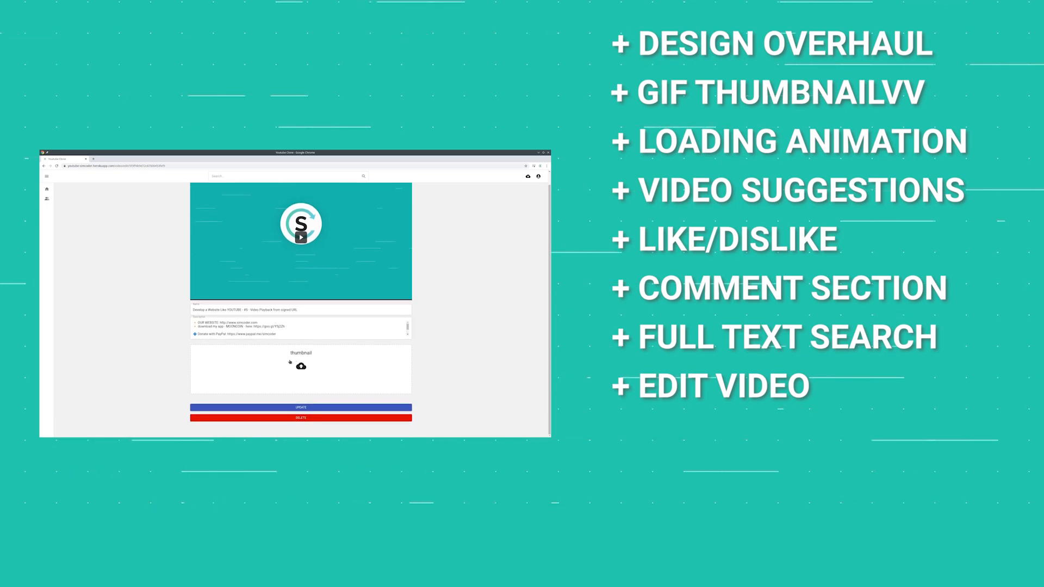
{"action": "left_click", "coordinate": [300, 238]}
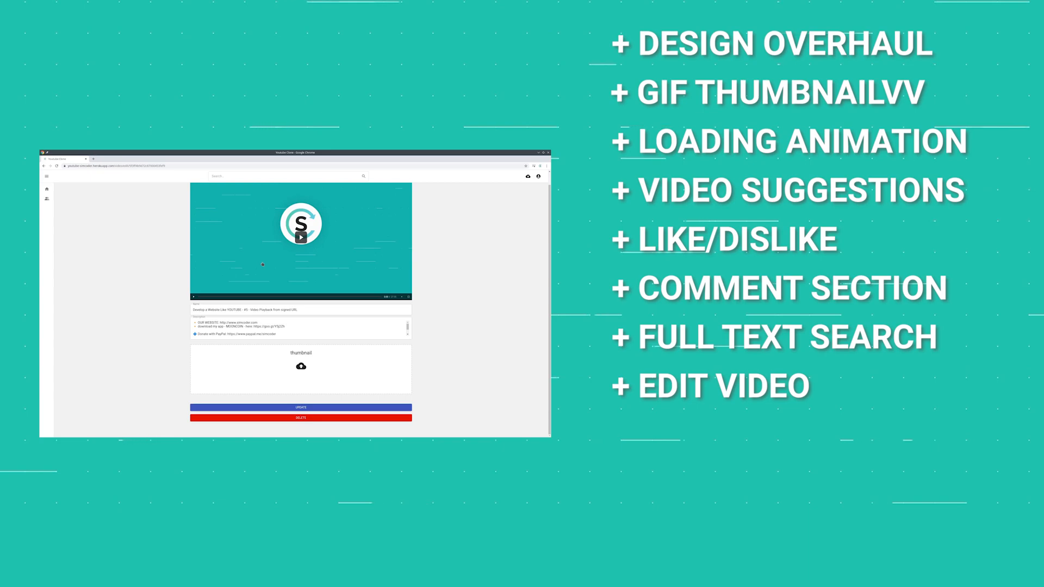
{"action": "mouse_move", "coordinate": [437, 219]}
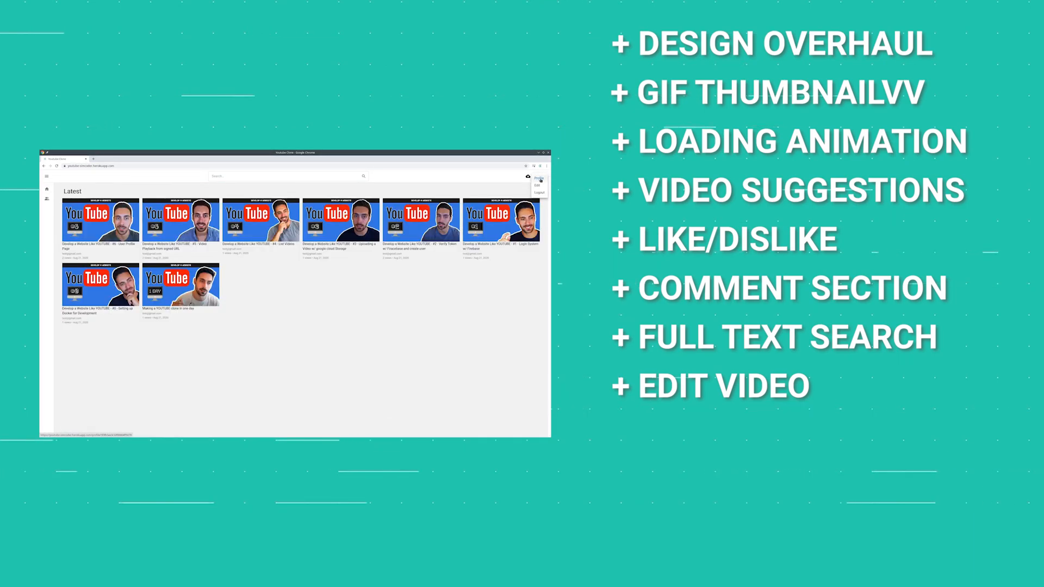
Step: Go to the channel's own profile page and bring up its edit form
{"action": "left_click", "coordinate": [536, 180]}
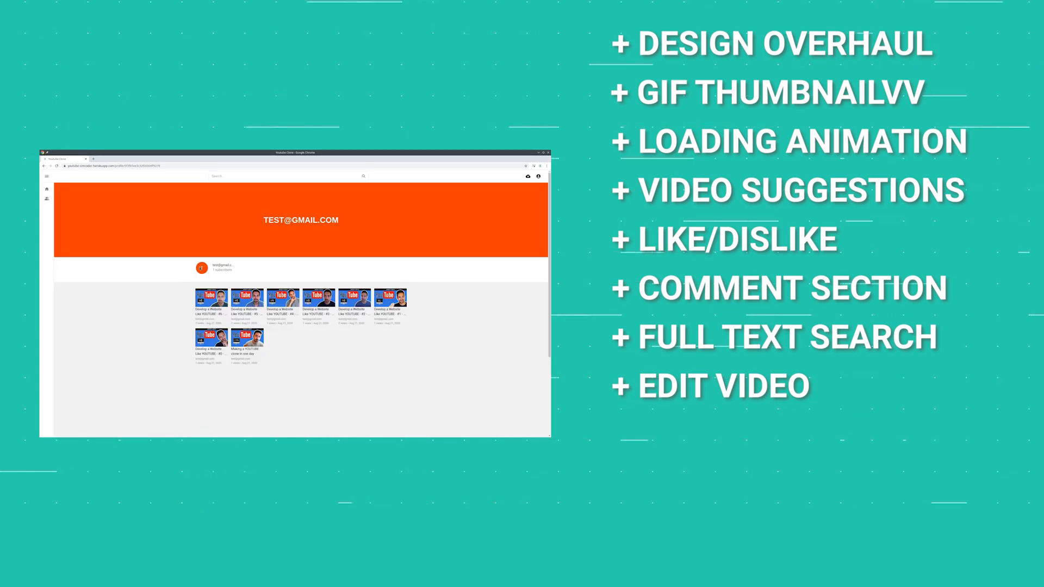
{"action": "double_click", "coordinate": [300, 220]}
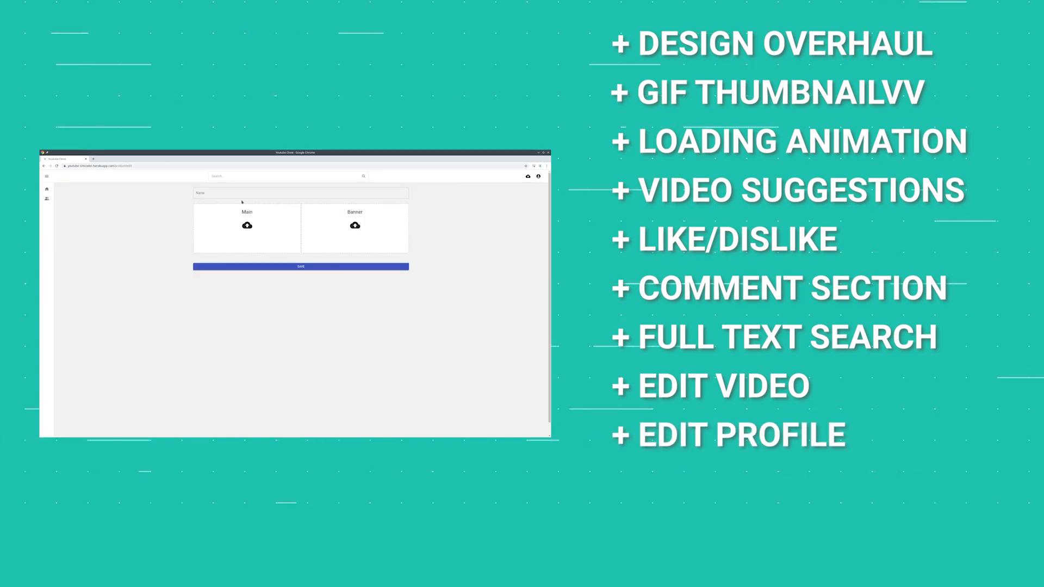
Step: Enter the channel name, save the profile, and head to the upload form via the avatar menu
{"action": "left_click", "coordinate": [300, 194]}
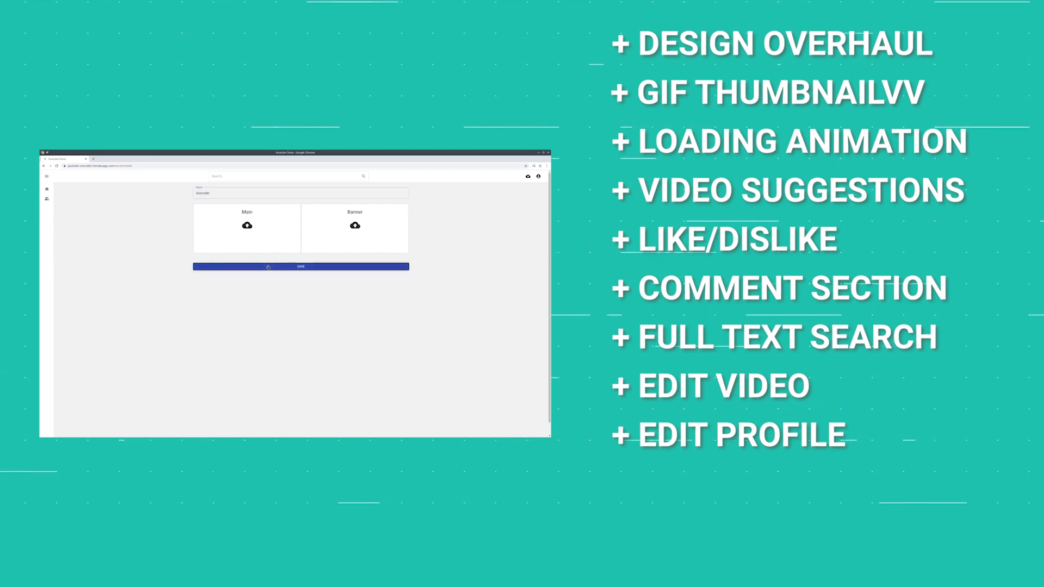
{"action": "left_click", "coordinate": [300, 267]}
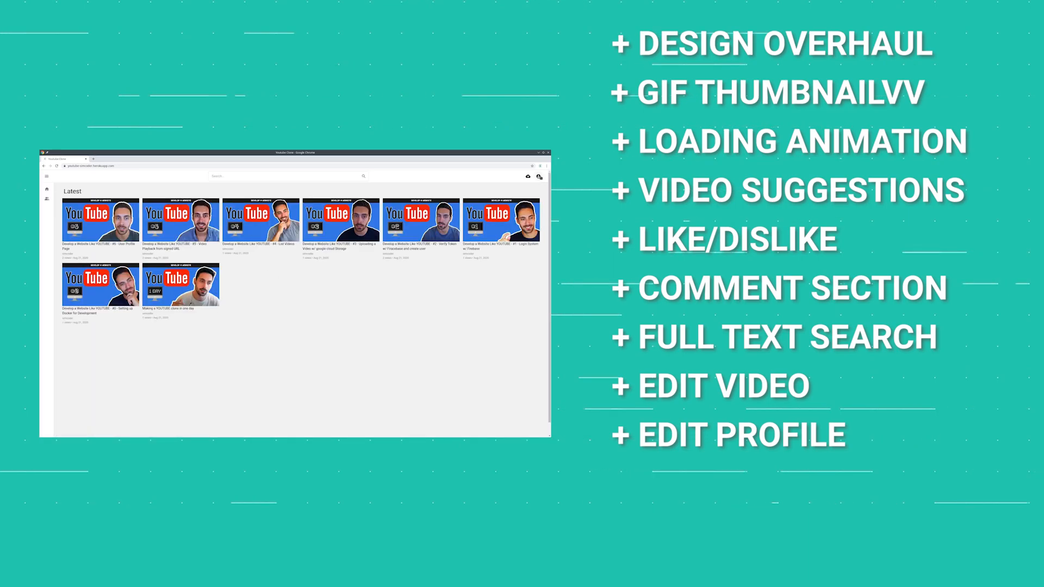
{"action": "left_click", "coordinate": [539, 176]}
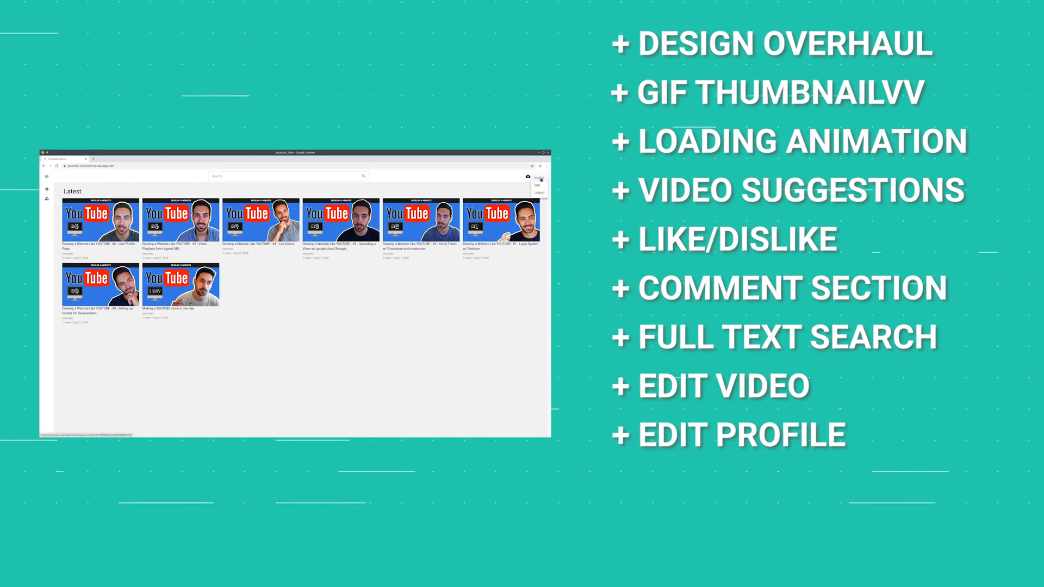
{"action": "left_click", "coordinate": [536, 177]}
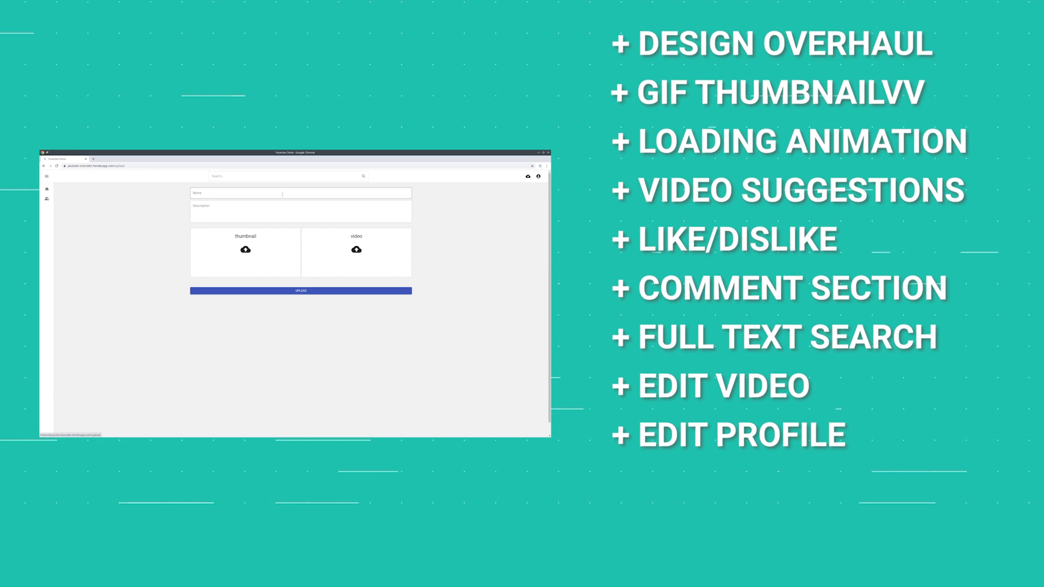
Step: Title the upload 'Develop a Website Like YOUTUBE - #7 - Handling Subscriptions' and start picking a thumbnail
{"action": "left_click", "coordinate": [300, 193]}
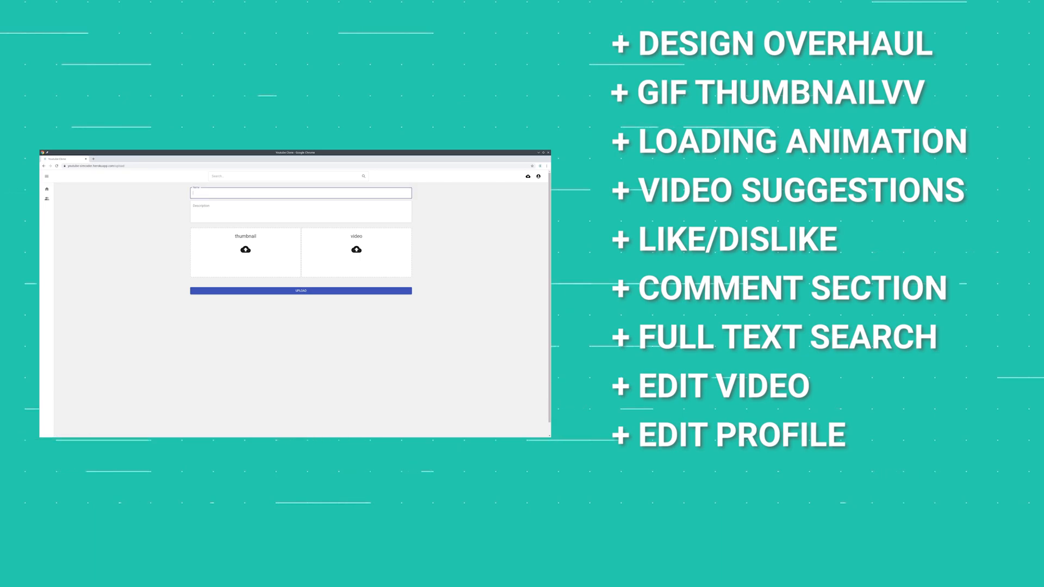
{"action": "type", "text": "Develop a Website Like YOUTUBE - #7 - Handling Subscriptions"}
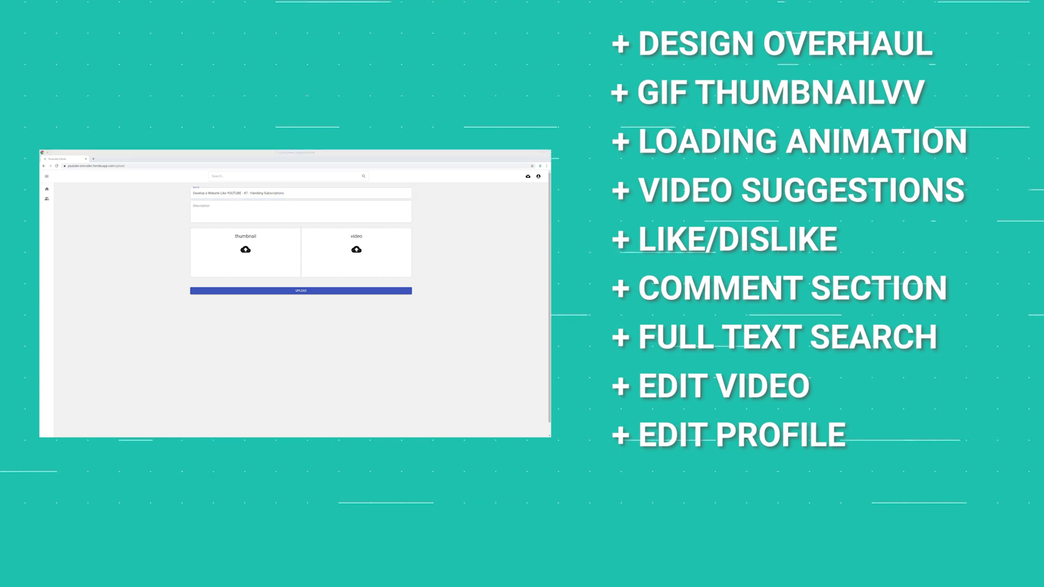
{"action": "left_click", "coordinate": [300, 211]}
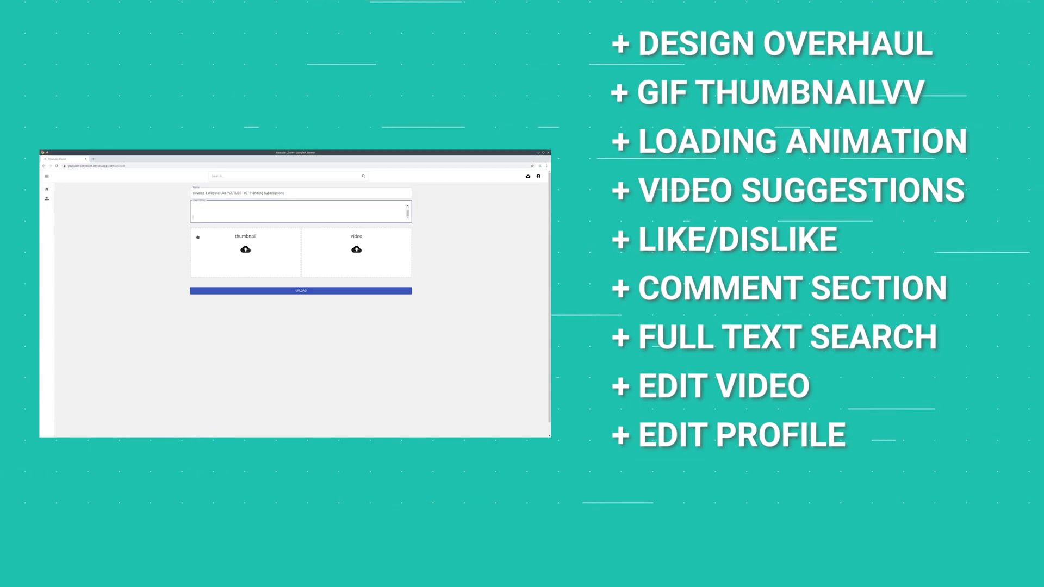
{"action": "left_click", "coordinate": [244, 250]}
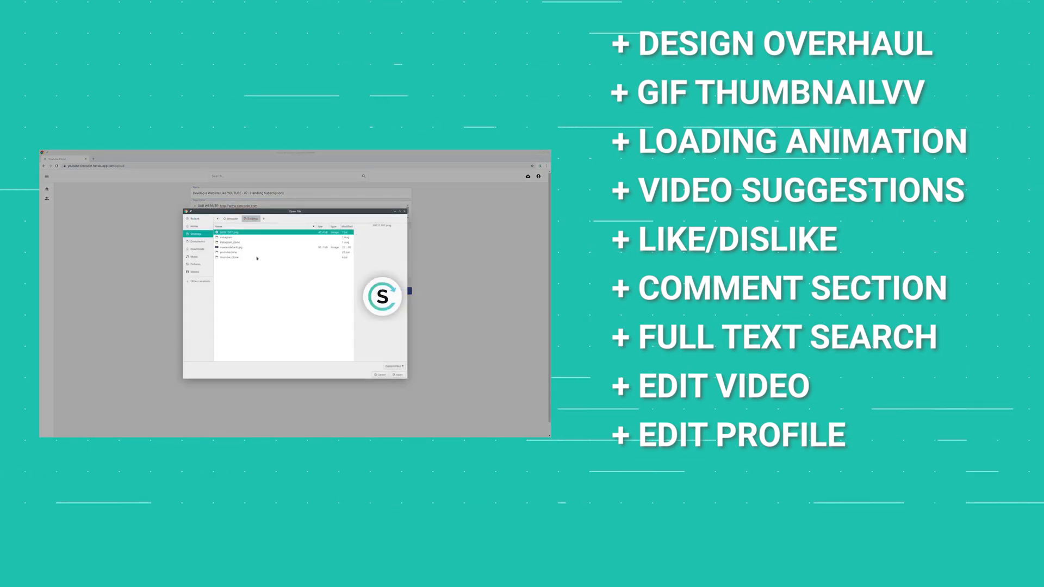
Step: Select the downloaded file from the Downloads folder for the upload
{"action": "left_click", "coordinate": [398, 374]}
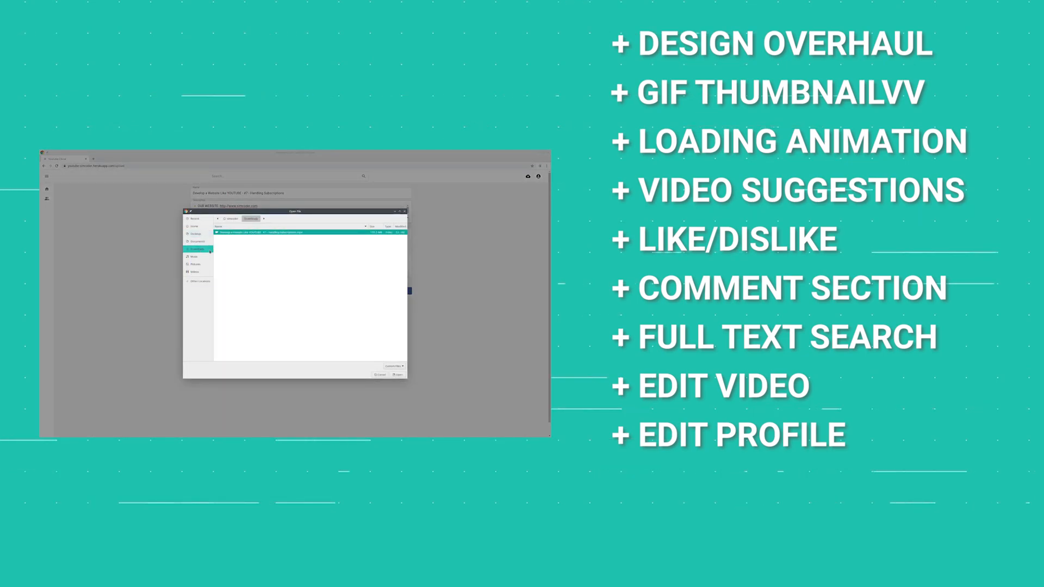
{"action": "left_click", "coordinate": [397, 374]}
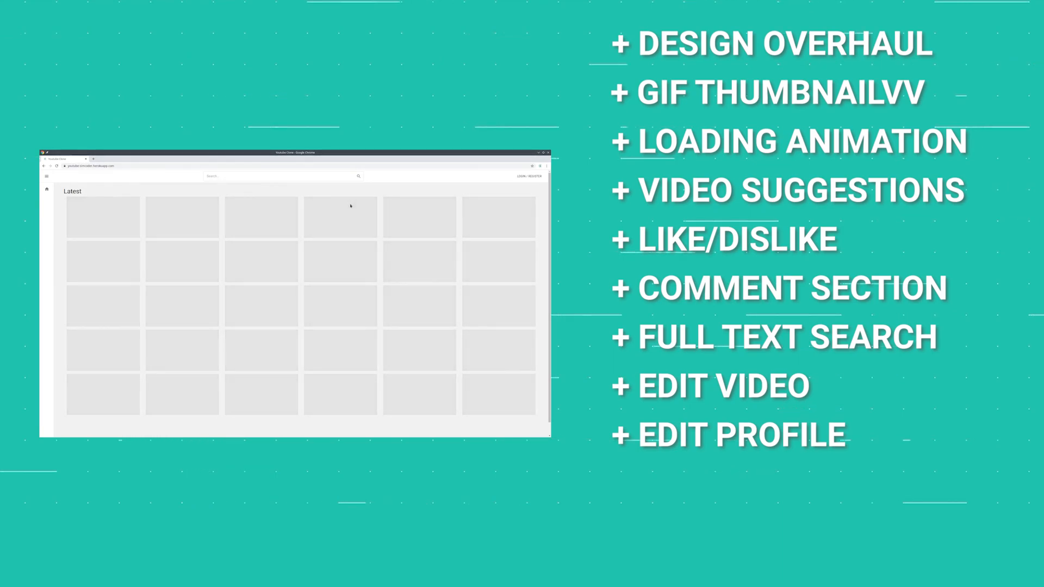
{"action": "left_click", "coordinate": [528, 177]}
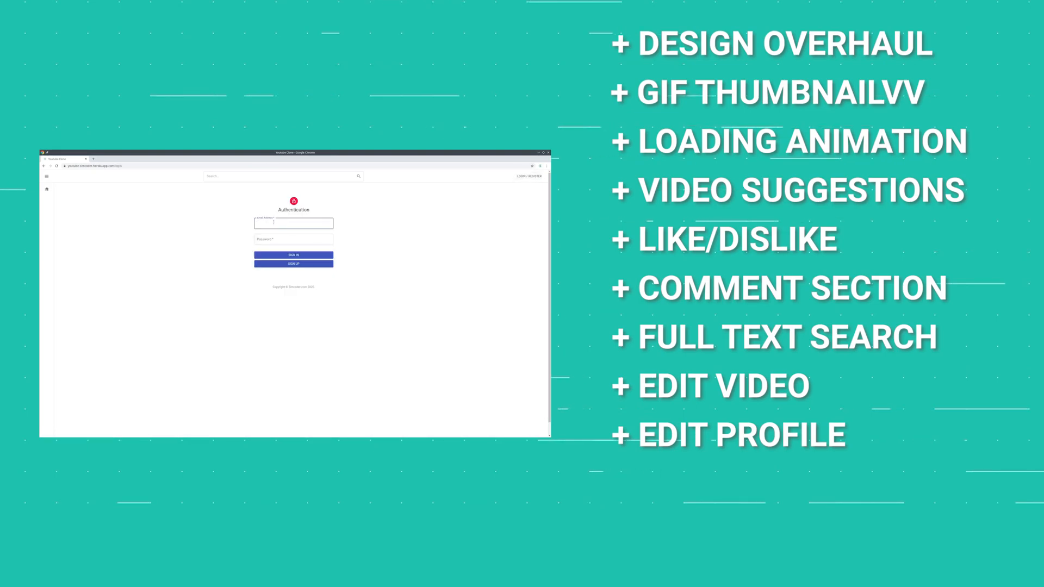
{"action": "type", "text": "test@gmail.com"}
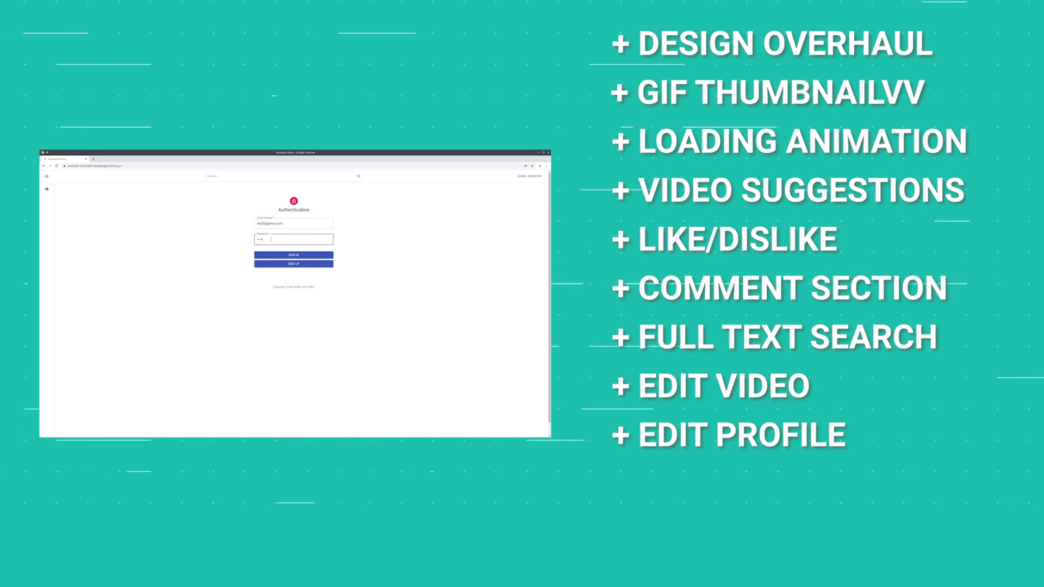
{"action": "left_click", "coordinate": [294, 254]}
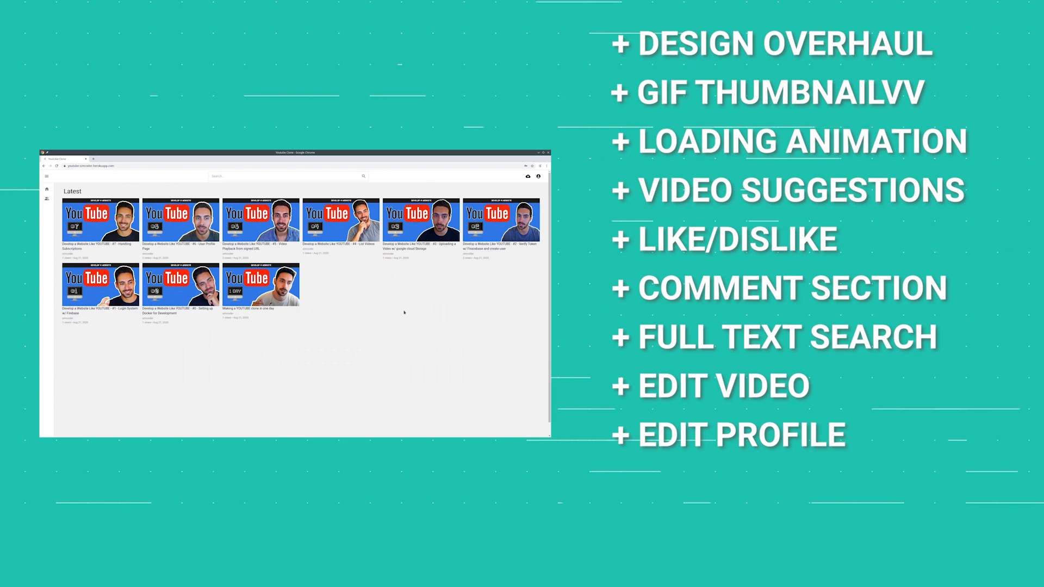
Step: Switch DevTools to a mobile-sized responsive preview and subscribe to the video's channel
{"action": "key", "text": "F12"}
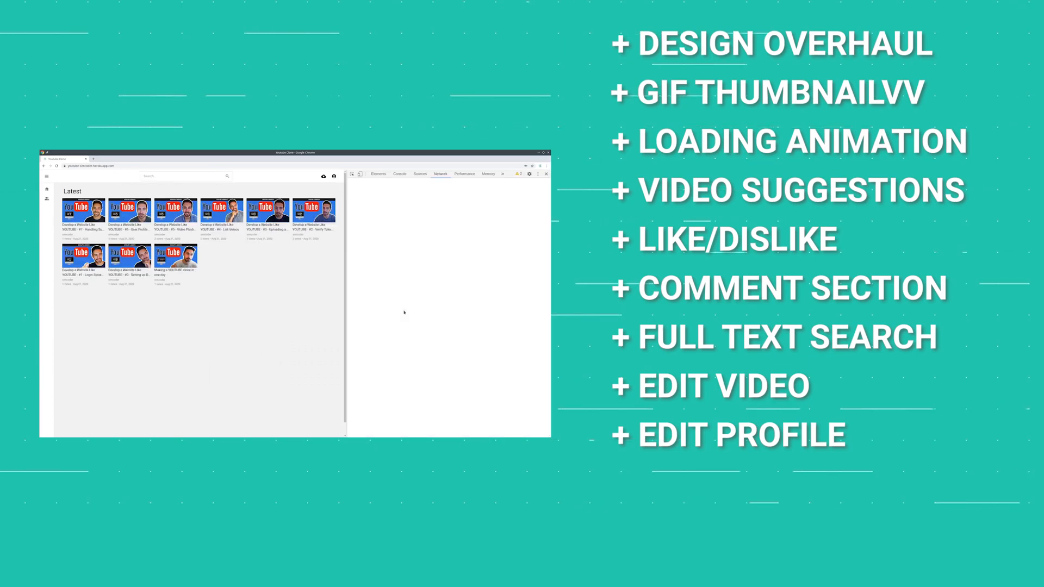
{"action": "left_click", "coordinate": [440, 174]}
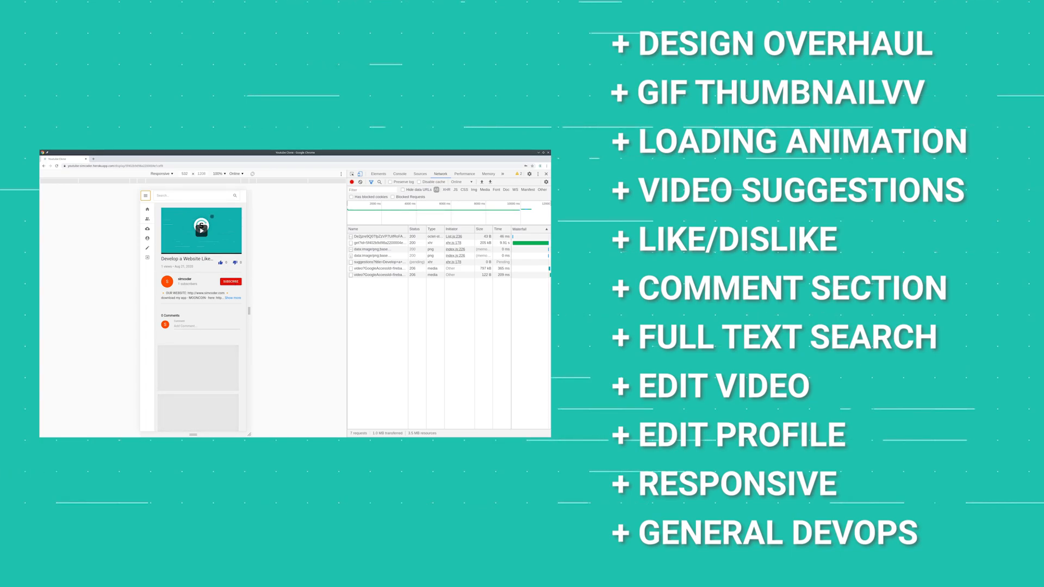
{"action": "left_click", "coordinate": [229, 281]}
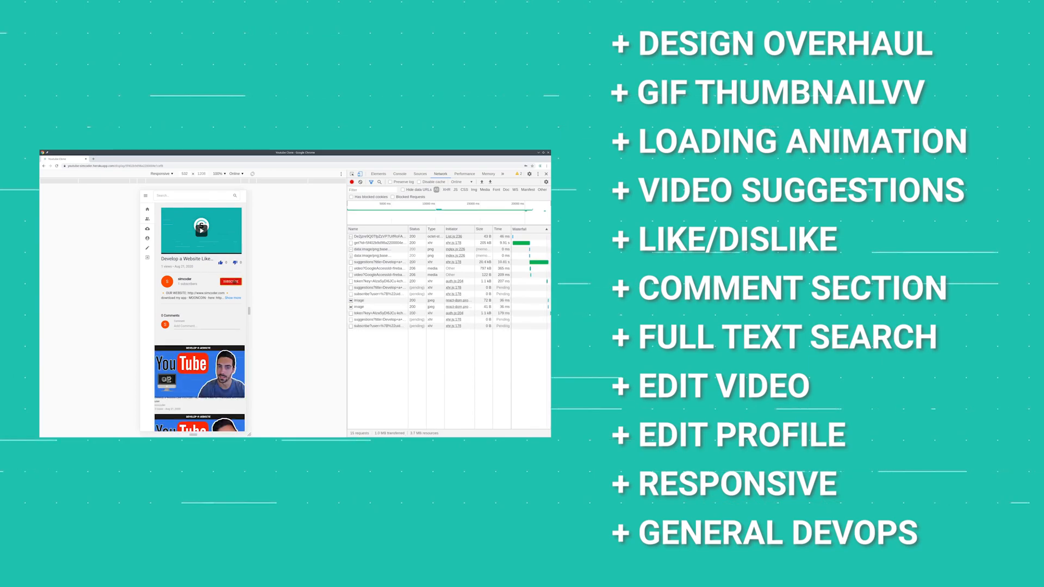
{"action": "left_click", "coordinate": [230, 280]}
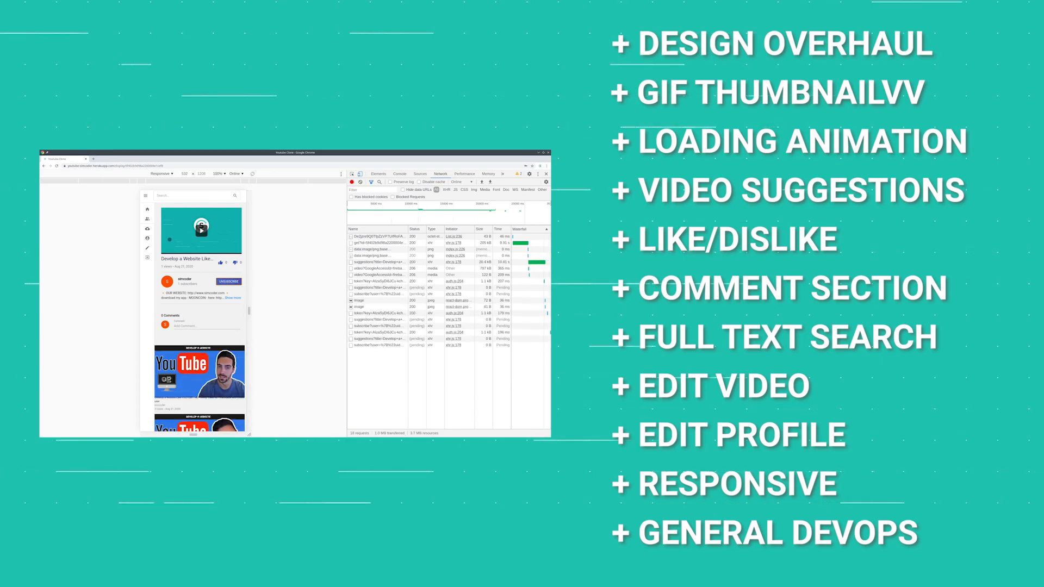